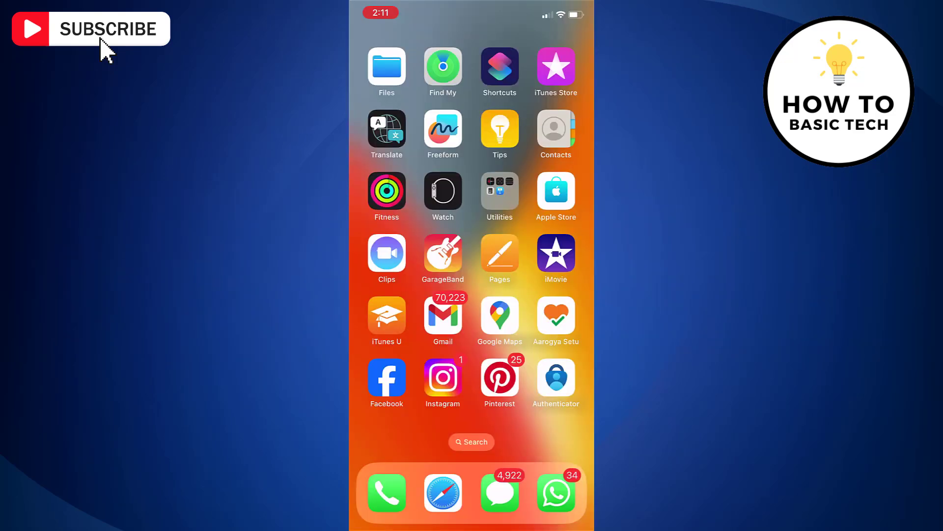
- Launch Facebook from the home screen so the news feed appears
left_click(386, 378)
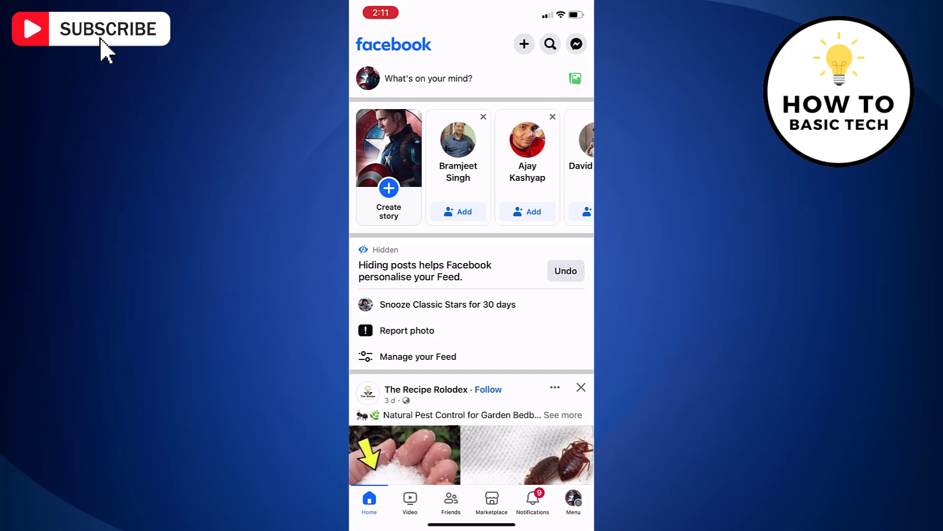
- Go via Menu to Settings & Privacy and bring the Preferences section into view
left_click(572, 500)
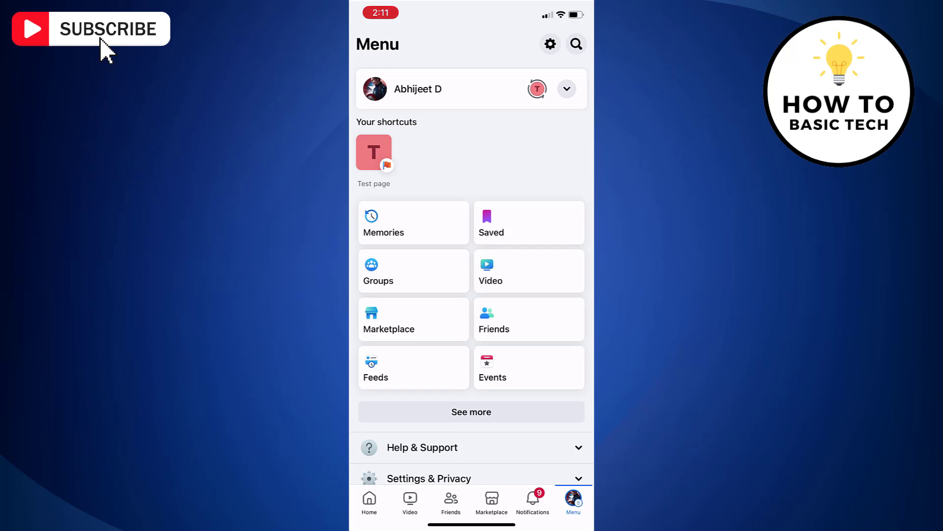
left_click(429, 478)
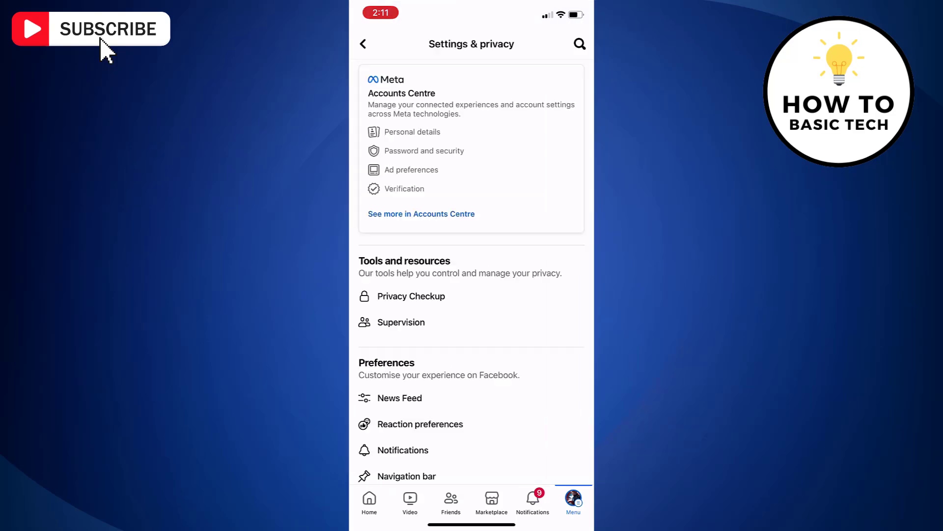
scroll("down", 3)
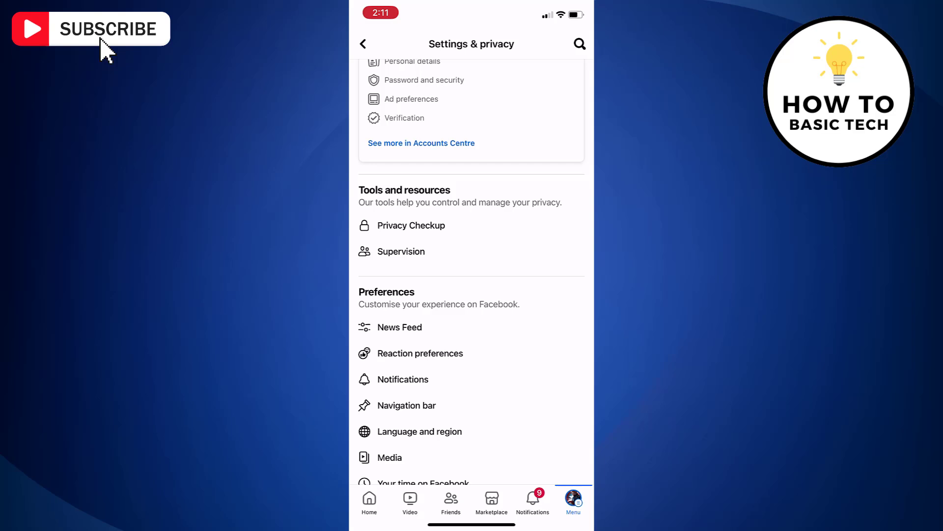
scroll("down", 3)
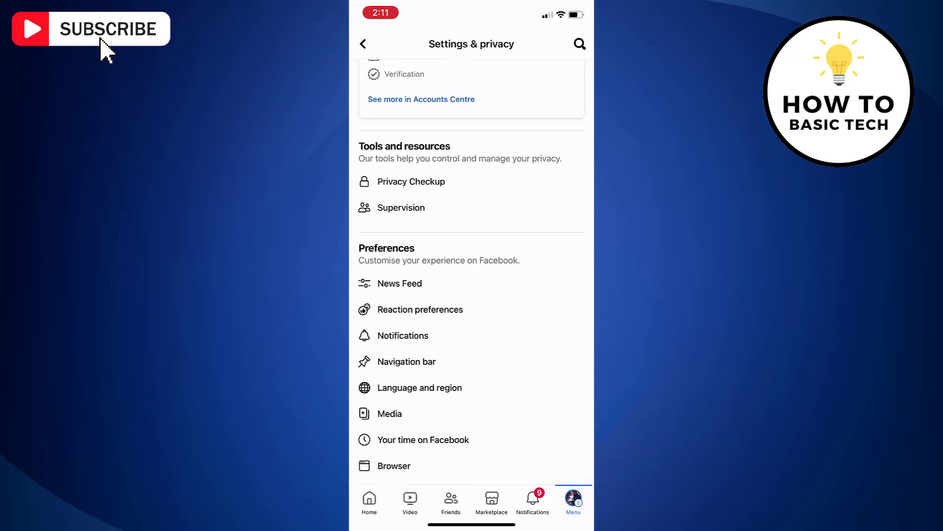
- From News Feed preferences, reach the Sensitive content page with Reduce (default) selected
left_click(399, 283)
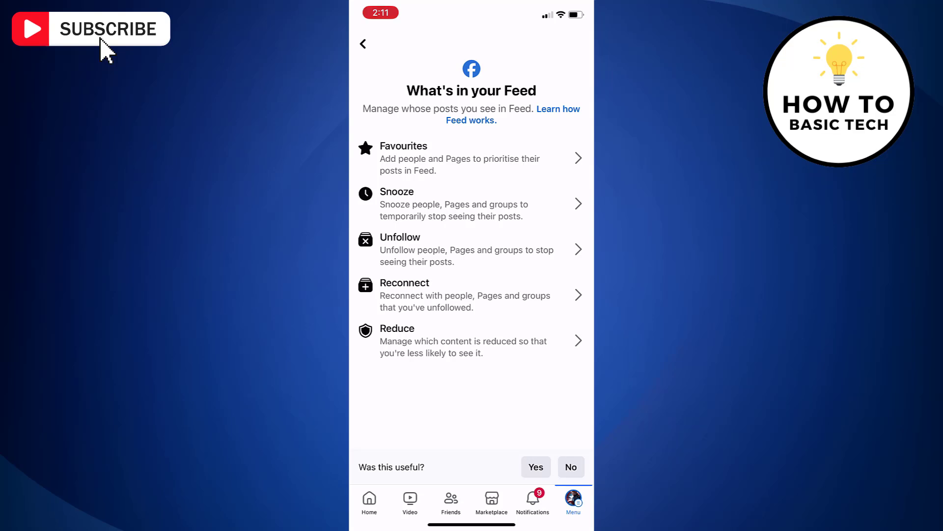
left_click(472, 340)
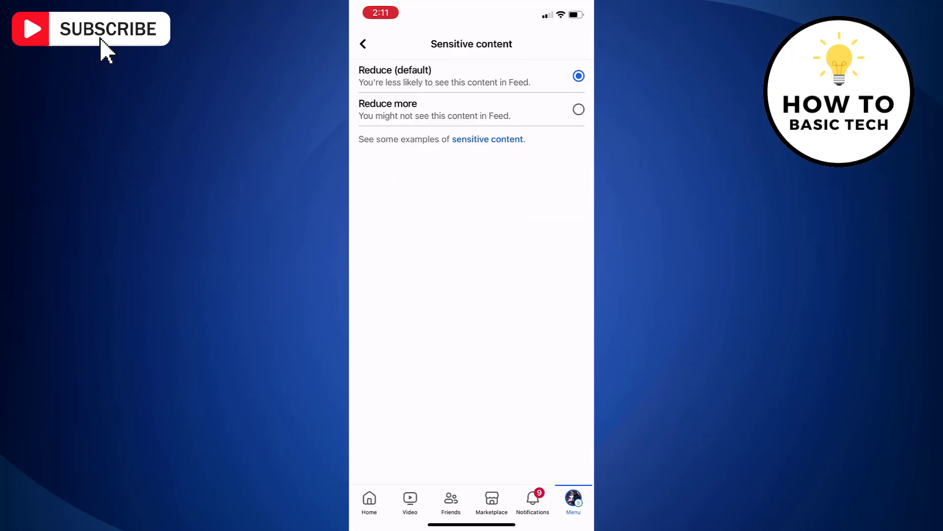
- Choose Reduce more for sensitive content and confirm with OK
left_click(577, 110)
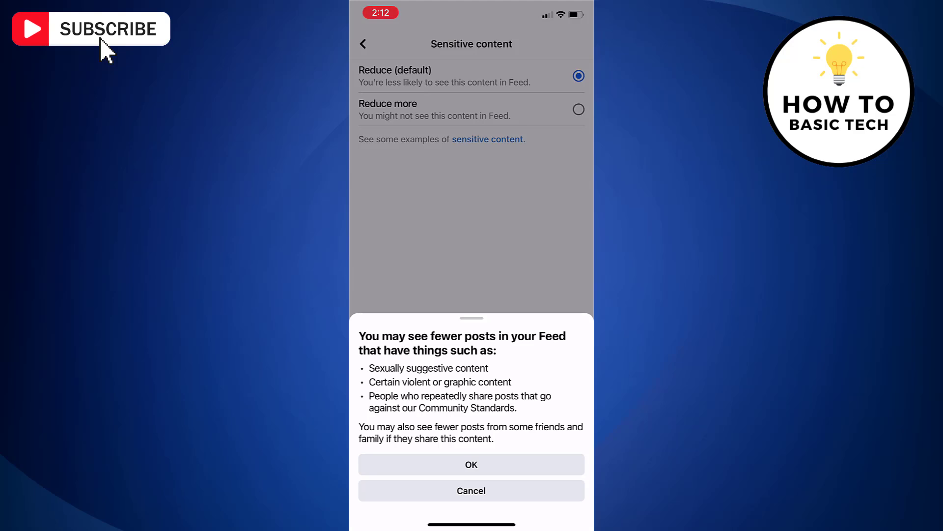
left_click(471, 464)
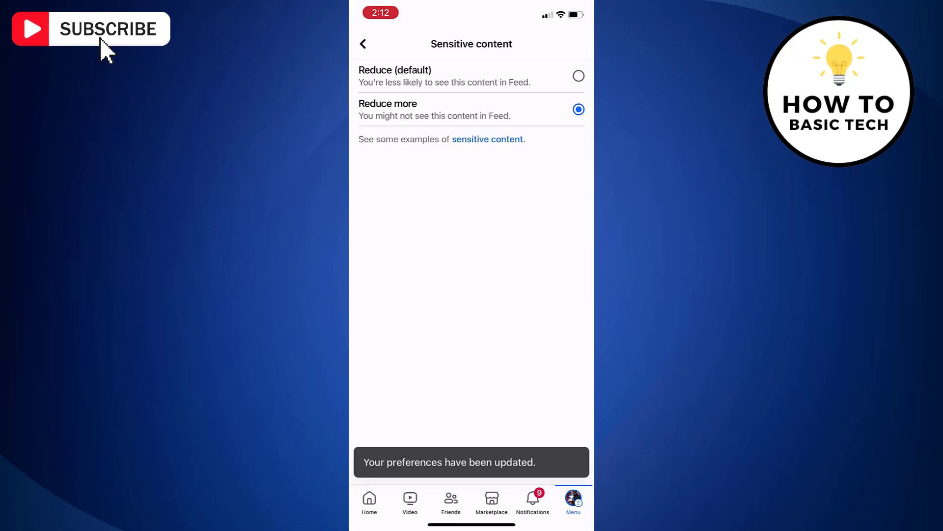